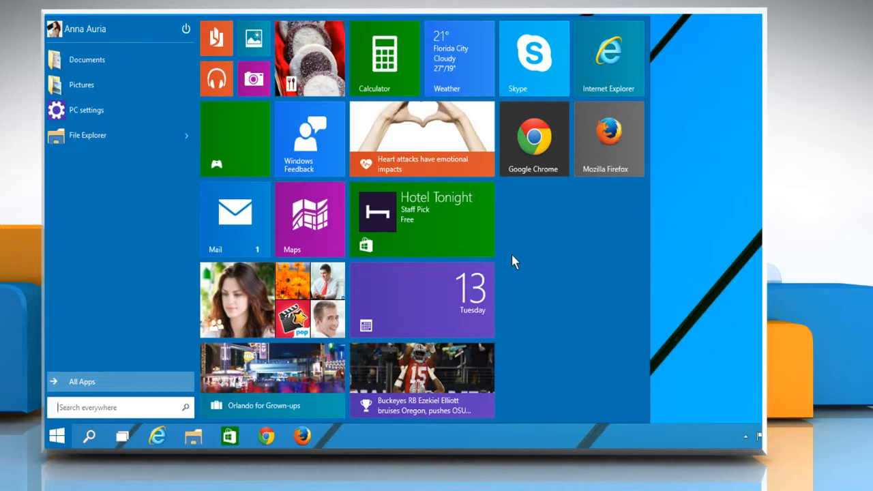
{"action": "mouse_move", "coordinate": [533, 150]}
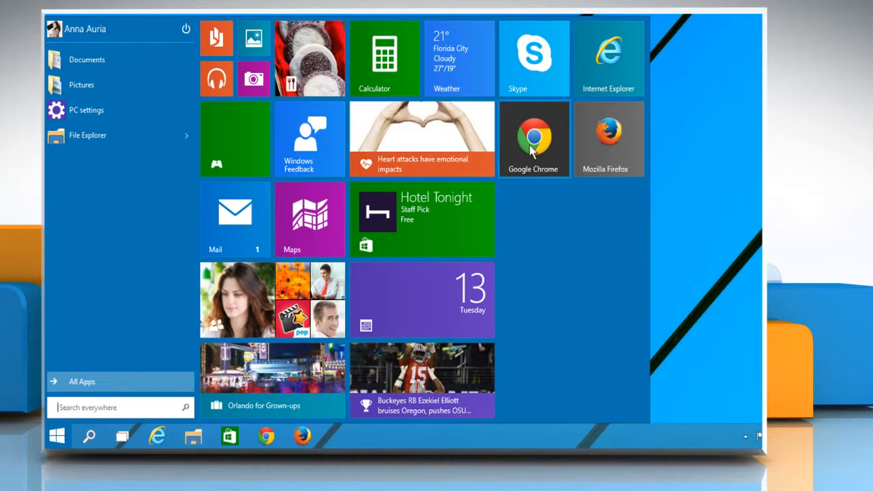
- Launch Google Chrome from the Start menu, landing on the YouTube home page
{"action": "left_click", "coordinate": [533, 139]}
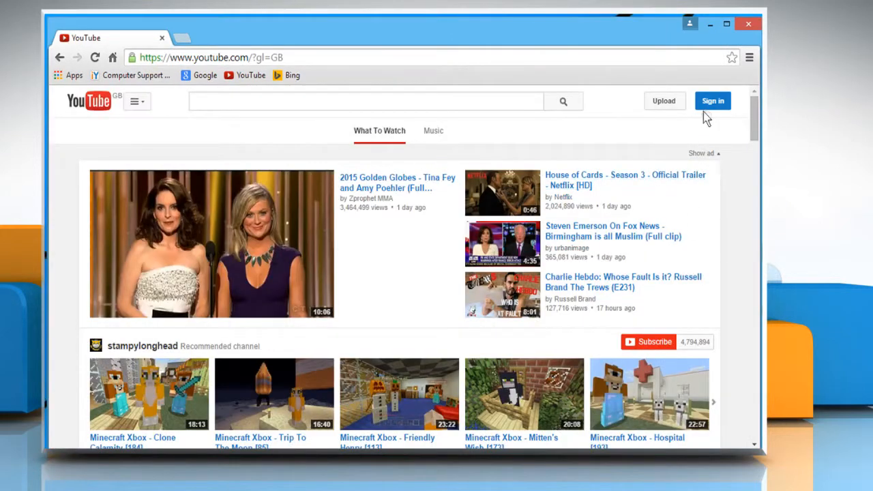
- Sign in to YouTube with the Google account so the home page shows My Subscriptions
{"action": "left_click", "coordinate": [712, 101]}
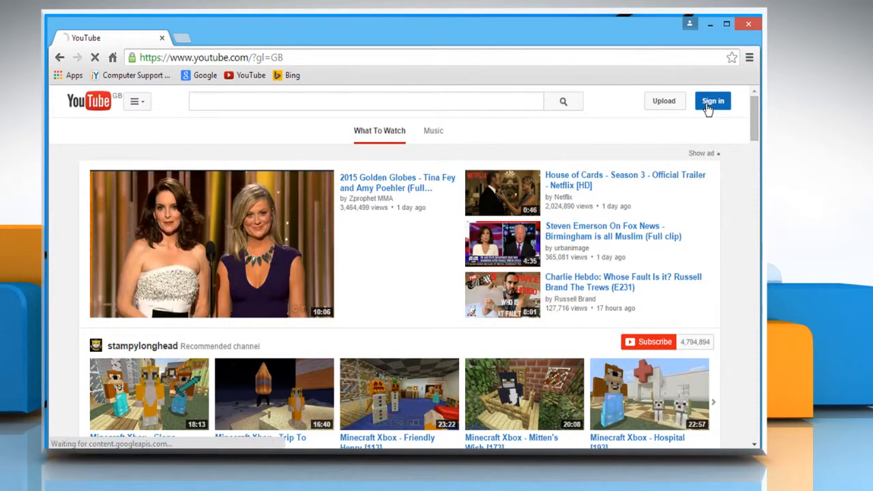
{"action": "left_click", "coordinate": [712, 101]}
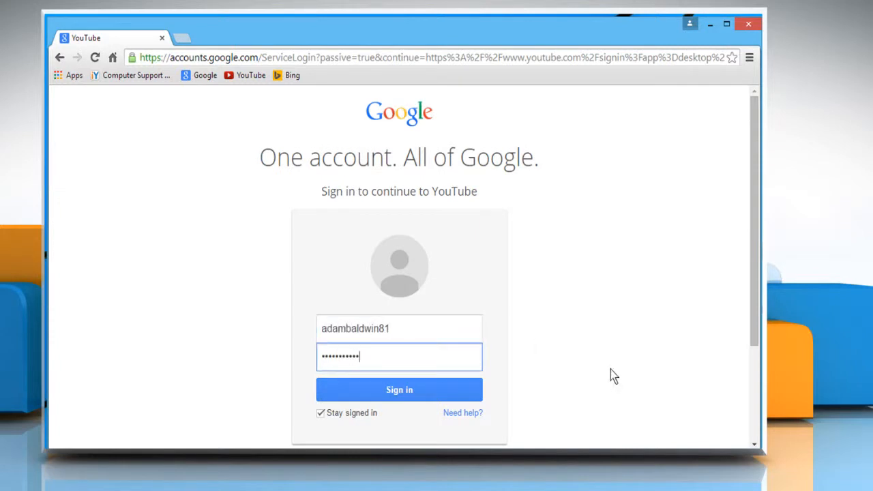
{"action": "left_click", "coordinate": [398, 389]}
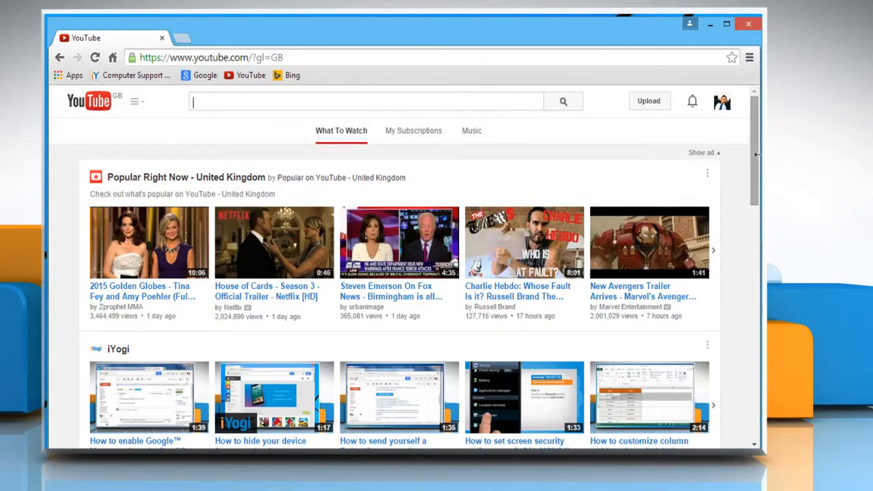
- In the page footer, set Safety mode to On and save, confirming 'Safety Mode enabled successfully'
{"action": "scroll", "scroll_direction": "down", "scroll_amount": 3}
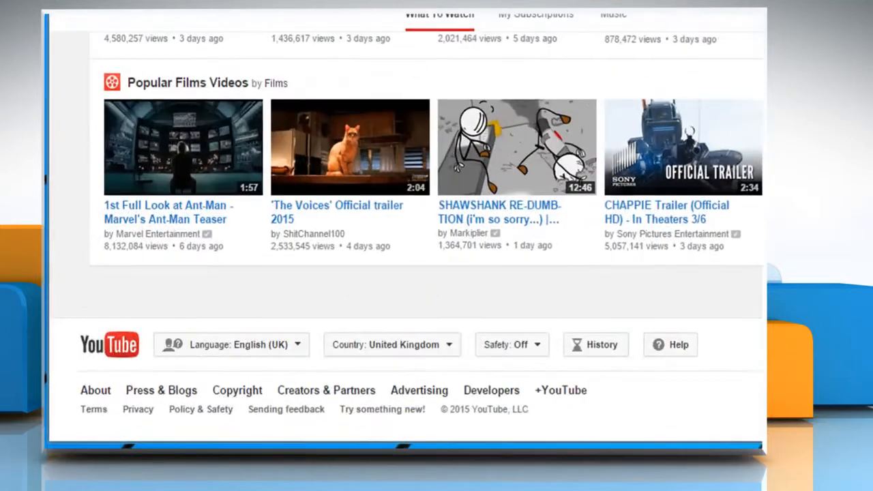
{"action": "left_click", "coordinate": [508, 343]}
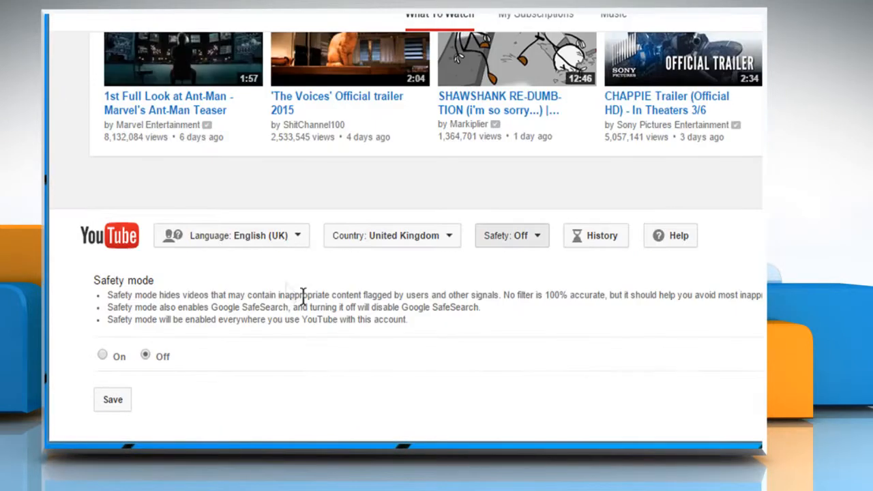
{"action": "left_click", "coordinate": [102, 355]}
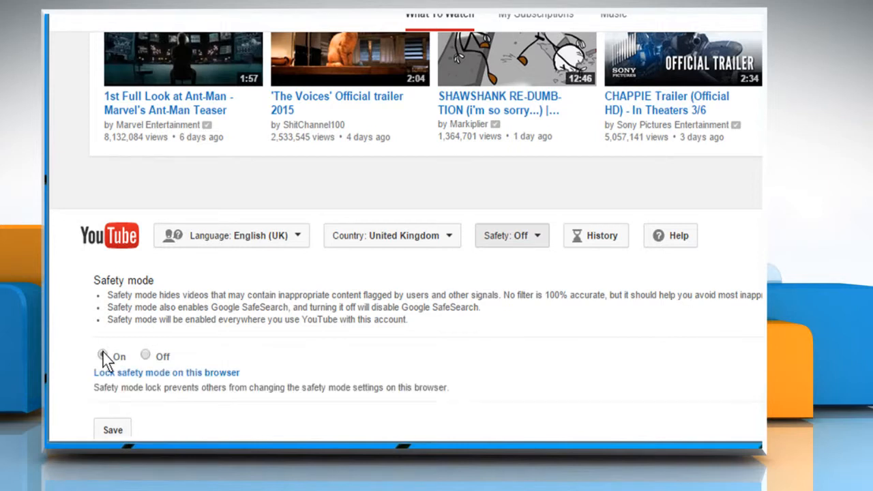
{"action": "left_click", "coordinate": [101, 354]}
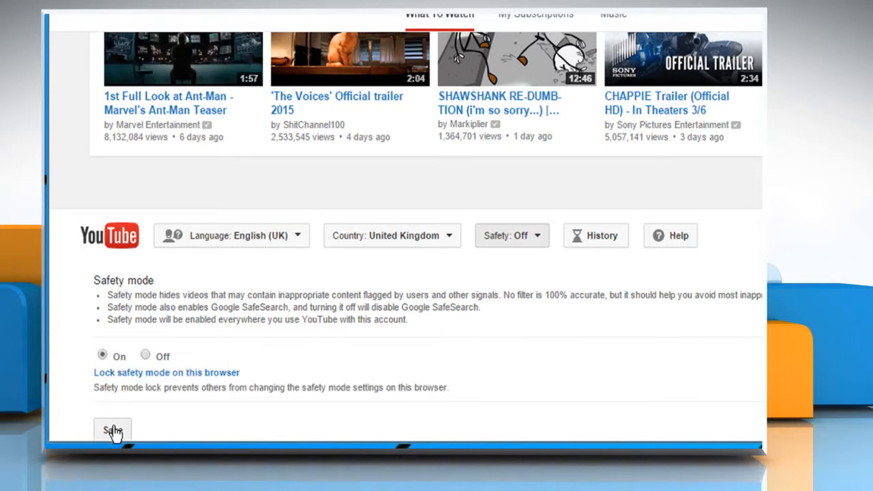
{"action": "left_click", "coordinate": [112, 431]}
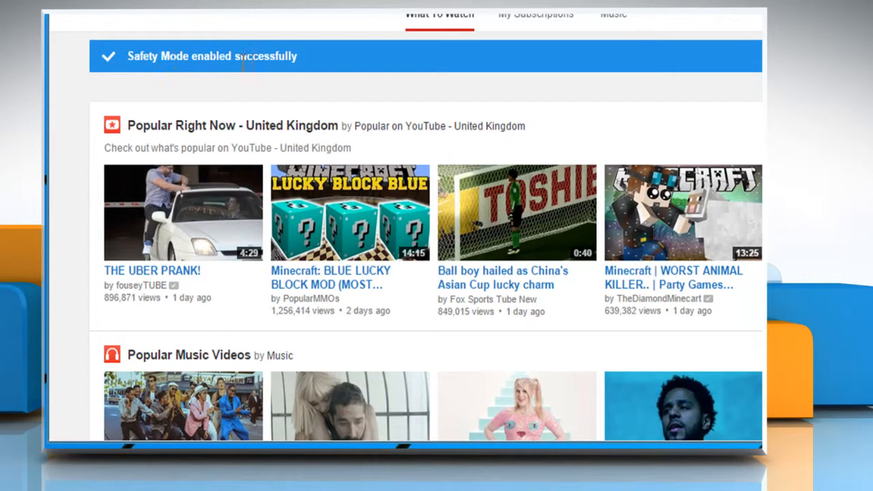
{"action": "mouse_move", "coordinate": [324, 71]}
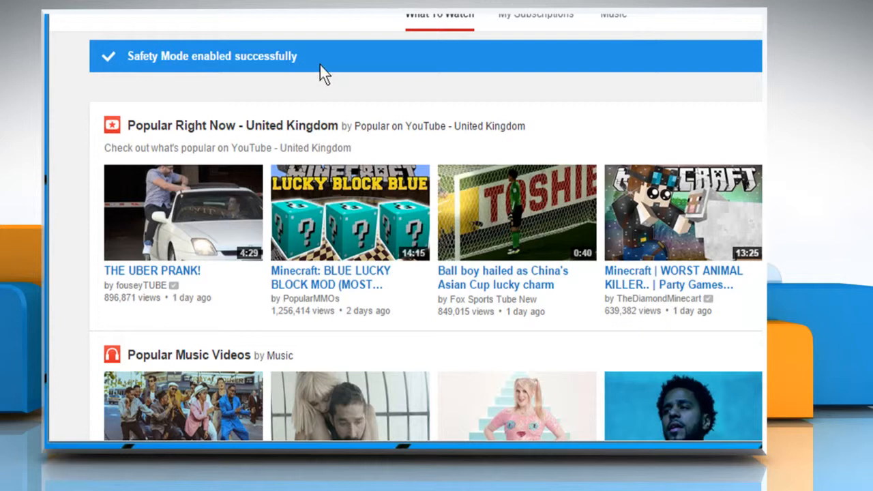